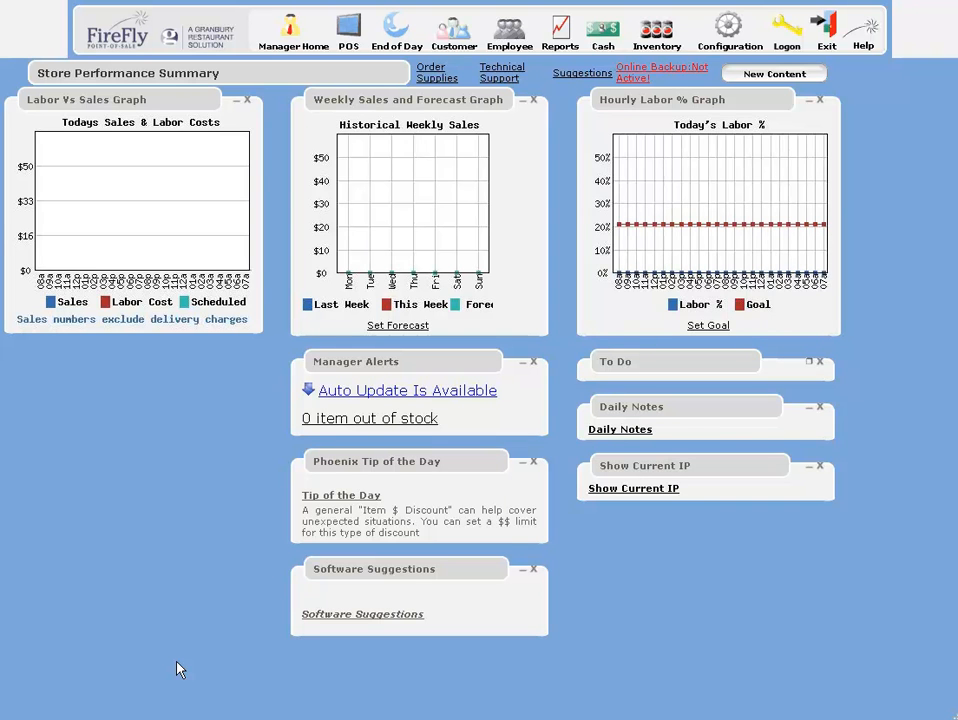
pyautogui.moveTo(330, 624)
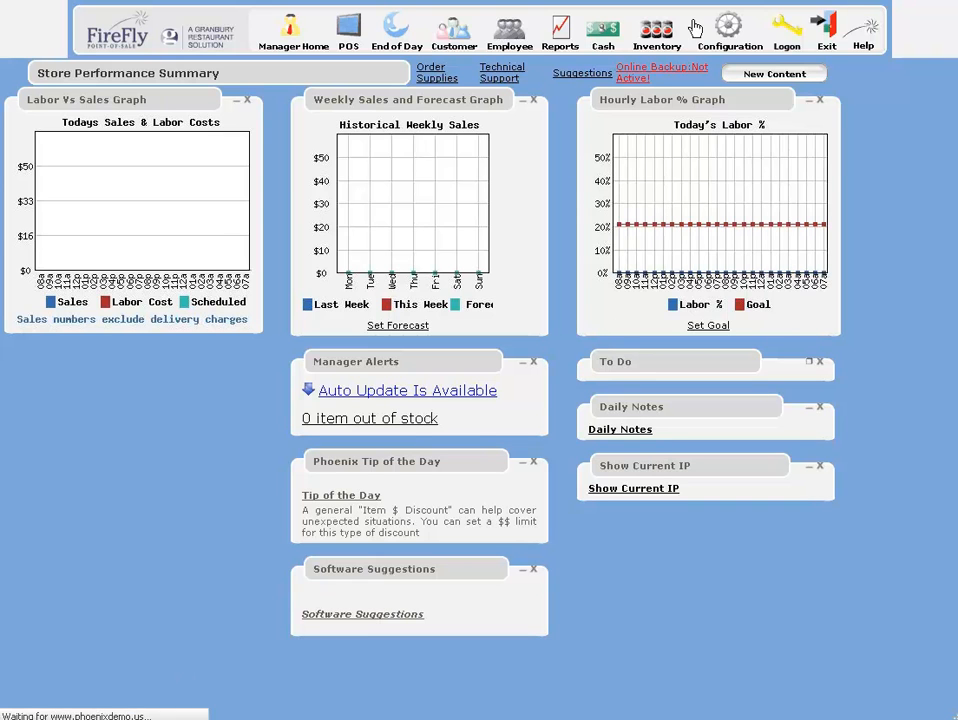
# Step: Go to the Configuration area from the store performance summary
pyautogui.click(728, 28)
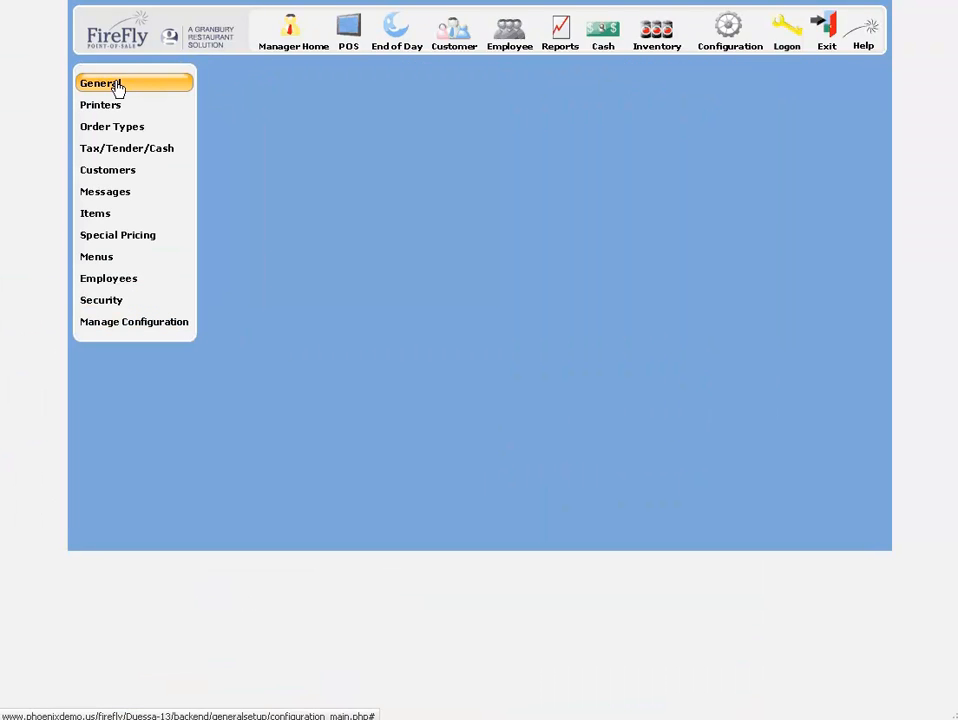
# Step: Show the Store Setup page under General configuration
pyautogui.click(100, 84)
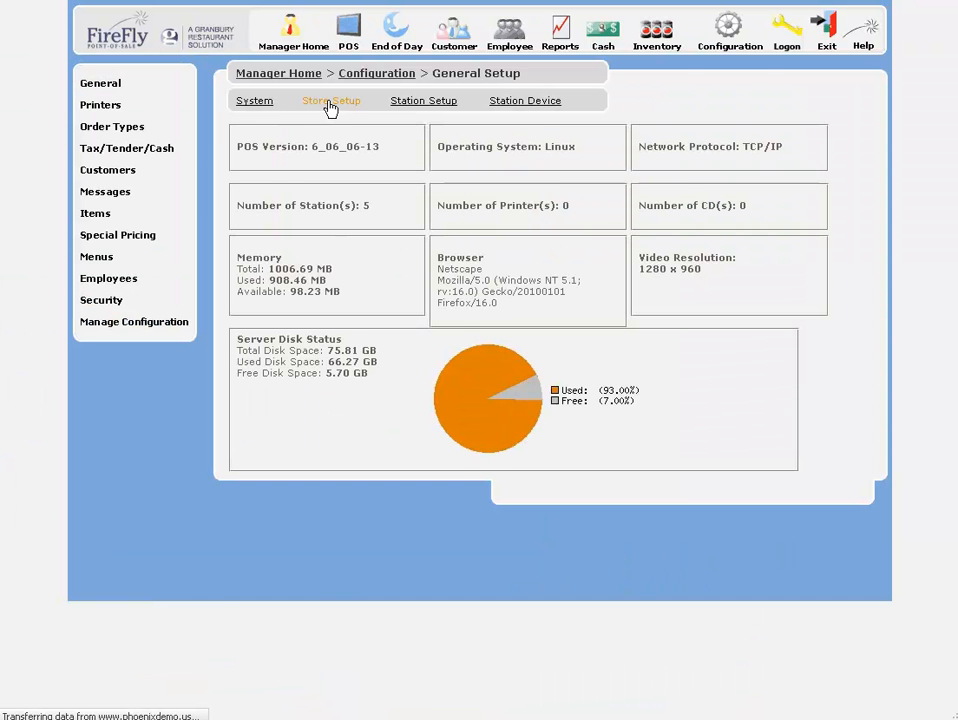
pyautogui.click(332, 100)
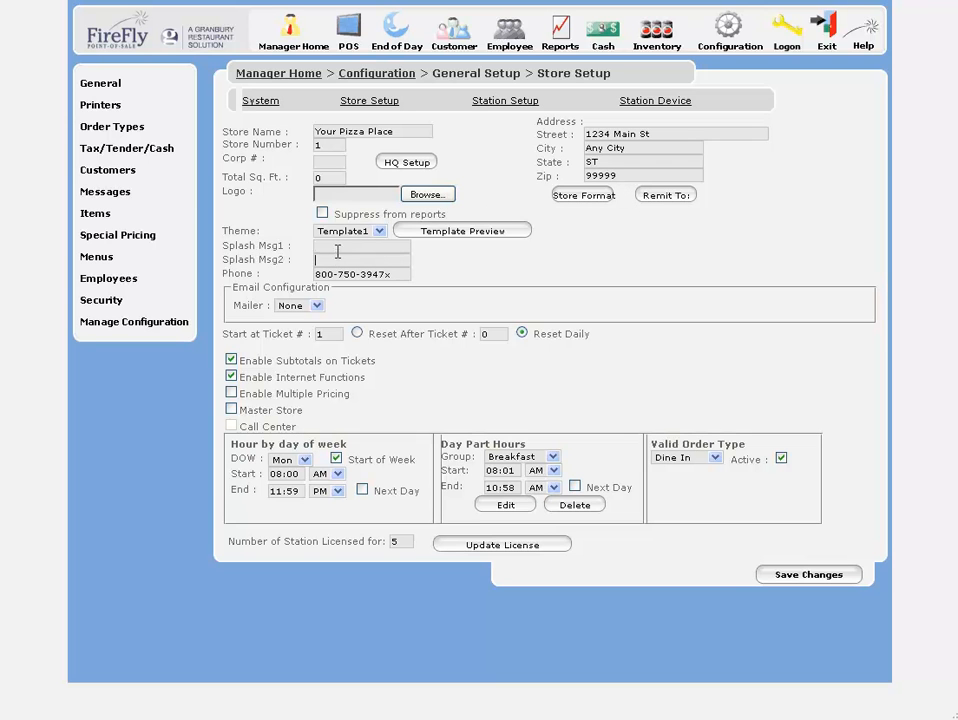
pyautogui.moveTo(340, 252)
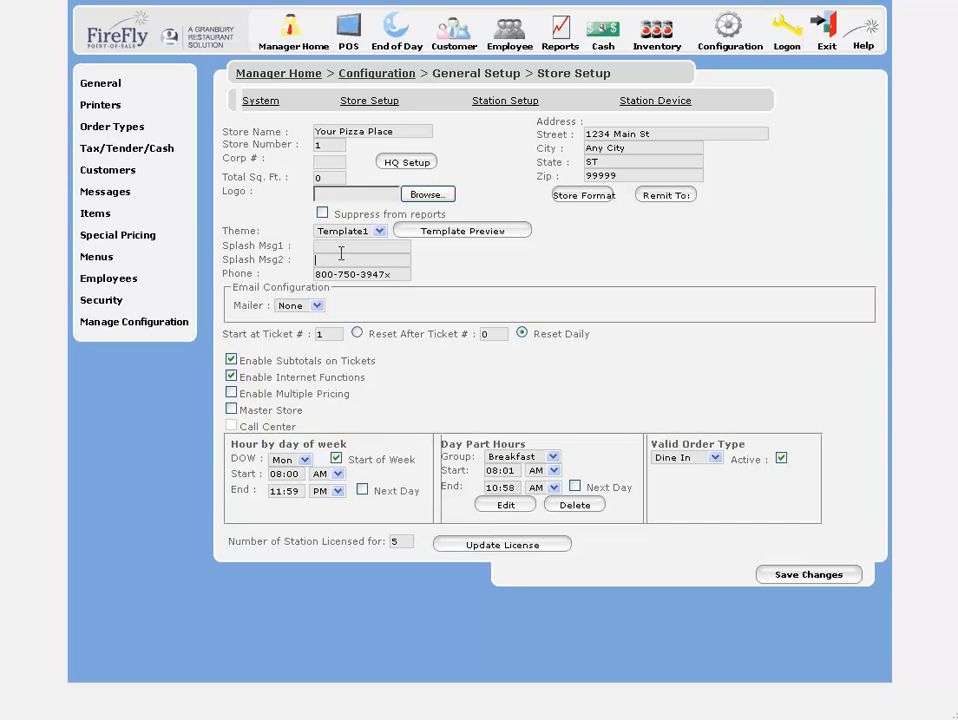
pyautogui.moveTo(300, 280)
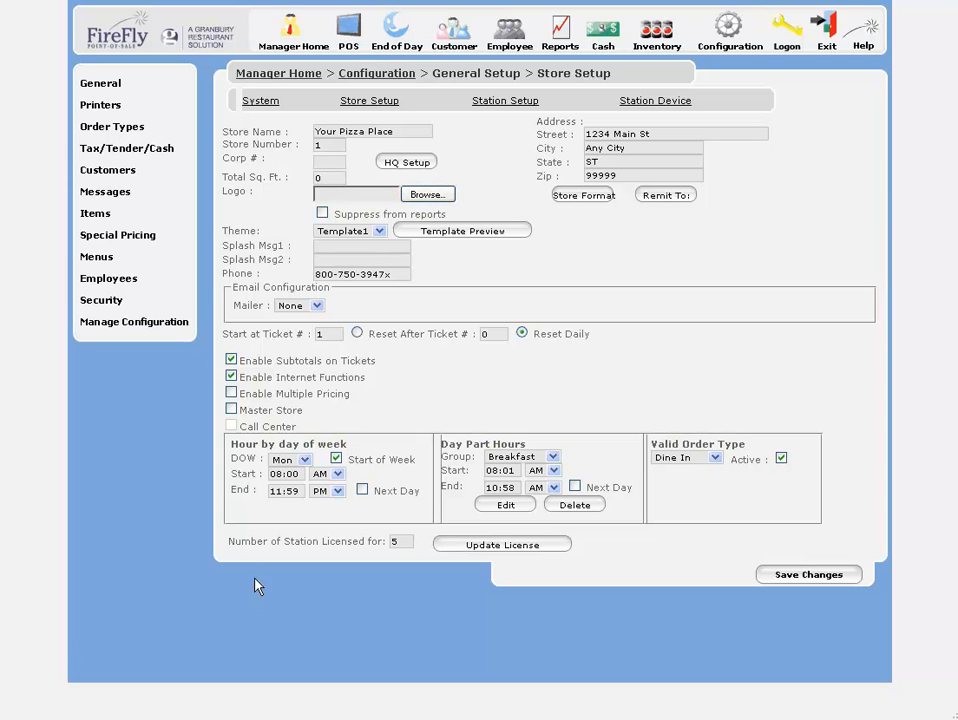
pyautogui.click(376, 232)
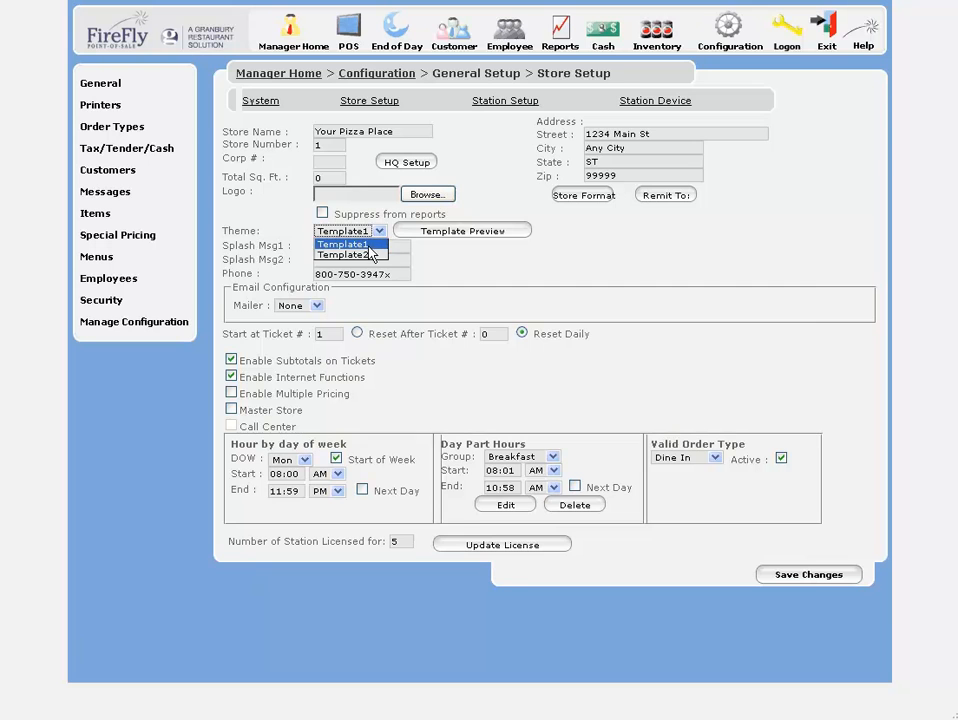
pyautogui.click(462, 230)
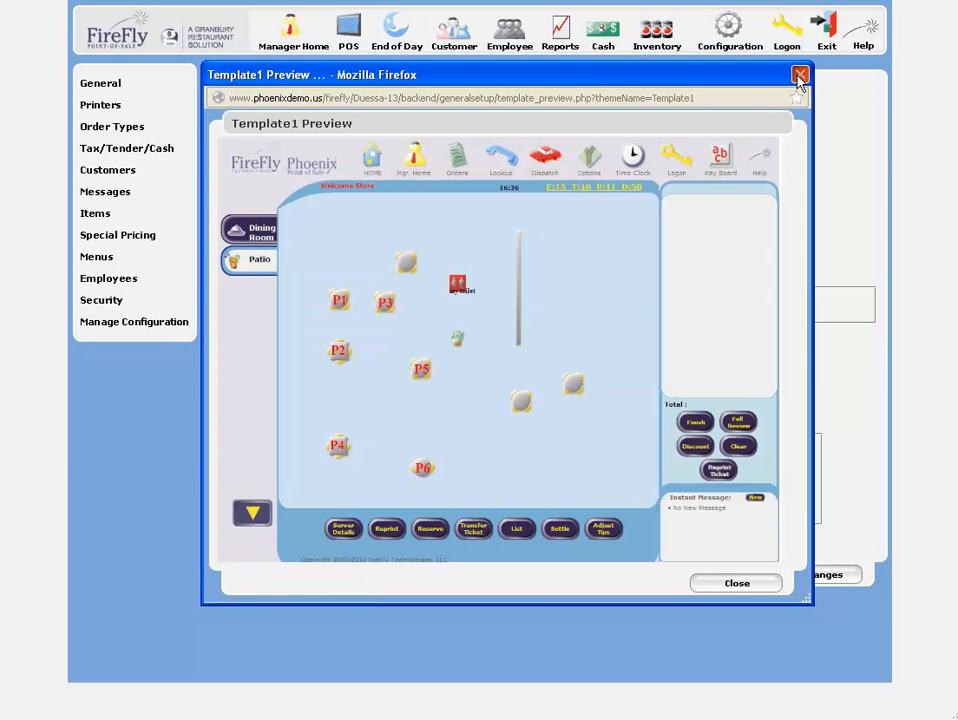
pyautogui.click(796, 72)
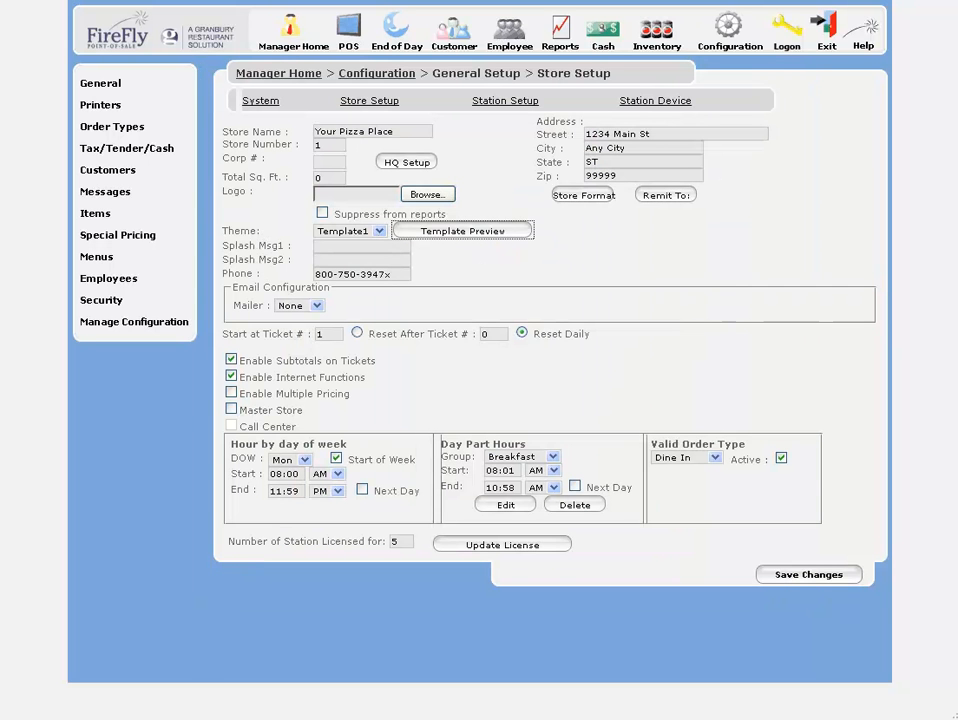
pyautogui.moveTo(316, 360)
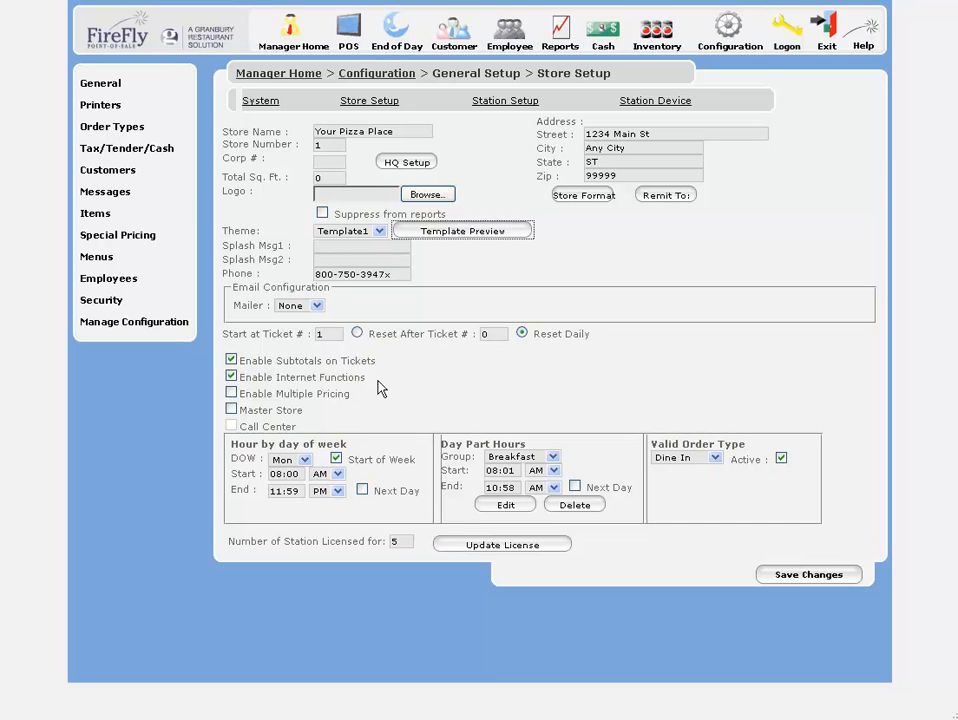
pyautogui.moveTo(372, 388)
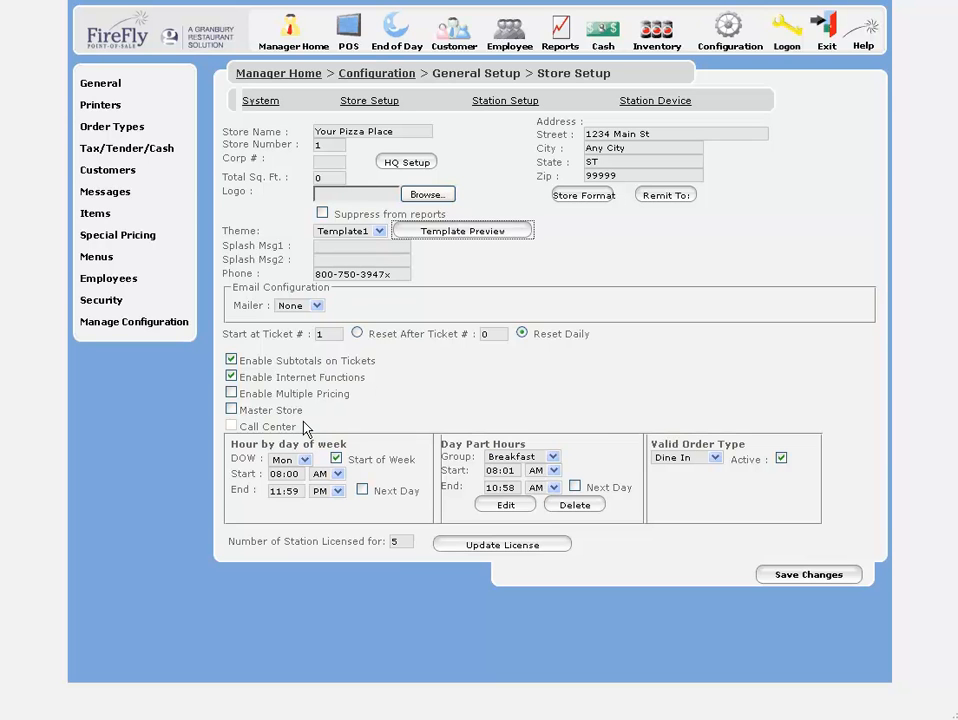
pyautogui.moveTo(322, 416)
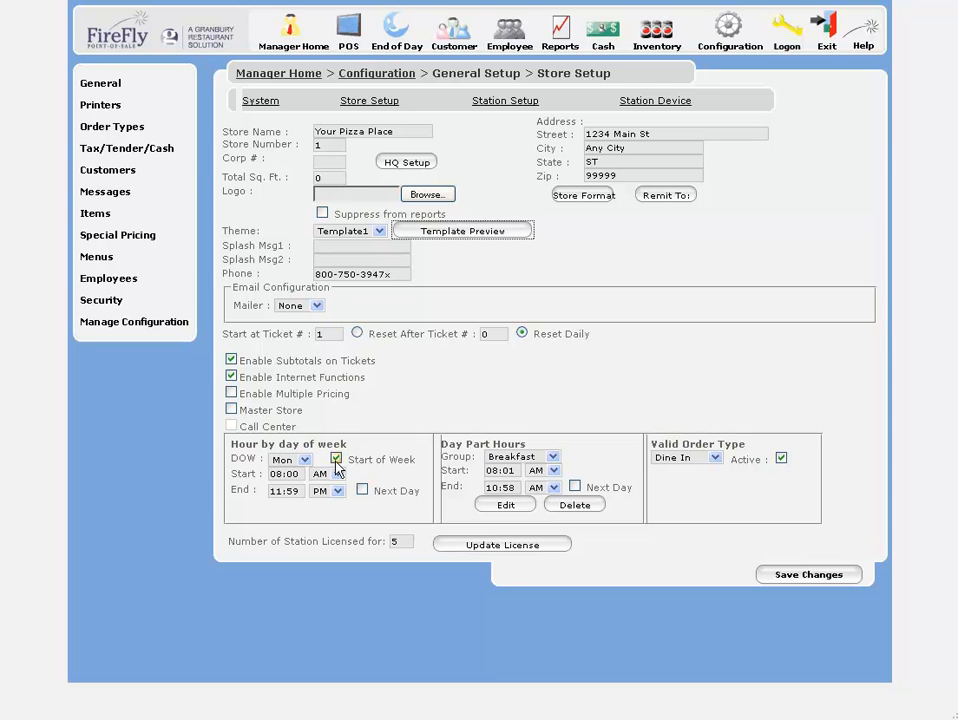
# Step: Browse the day-of-week list through Sunday and Monday, settling on Friday
pyautogui.click(304, 458)
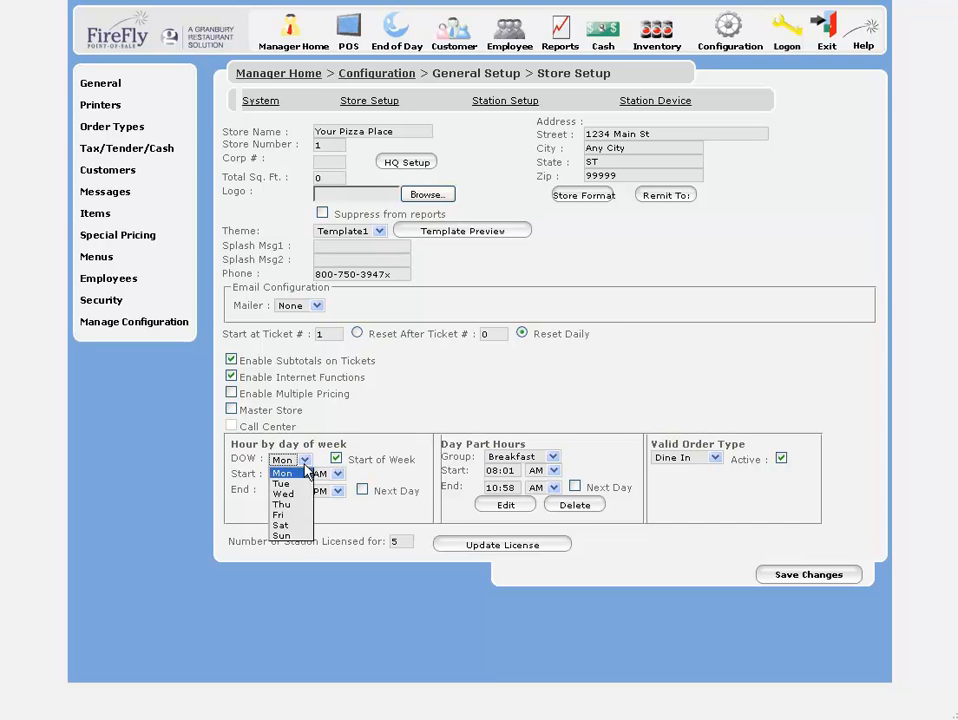
pyautogui.click(280, 536)
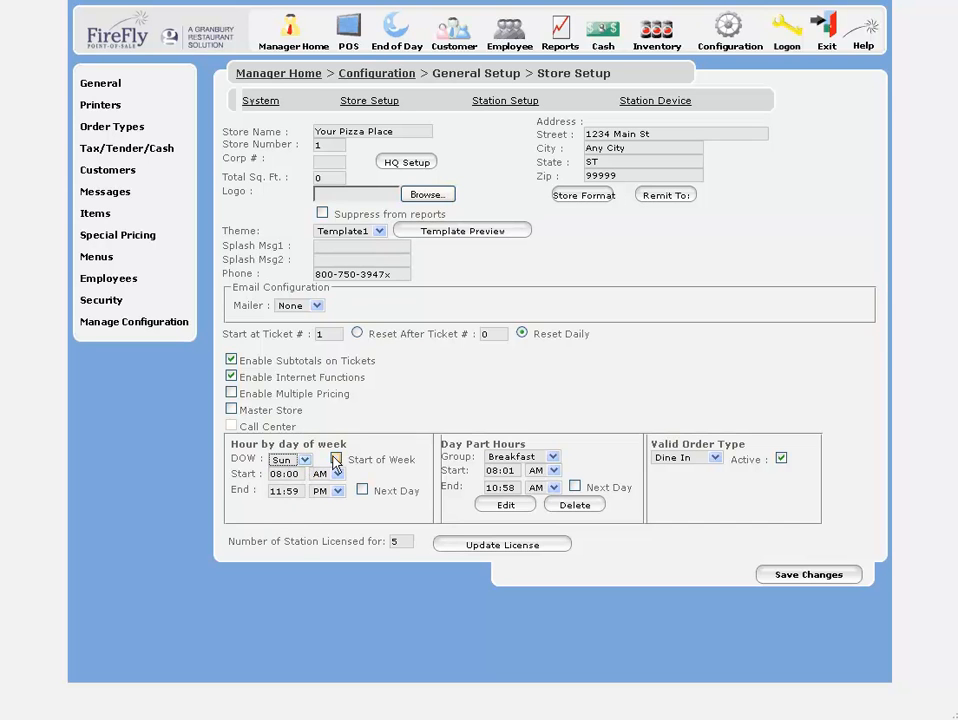
pyautogui.click(304, 458)
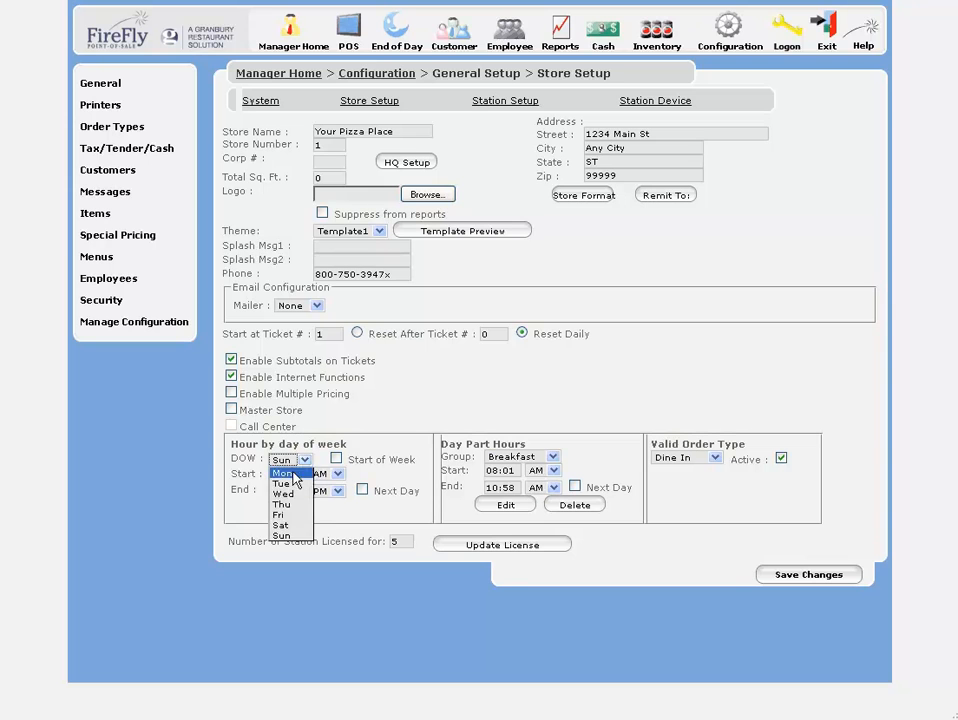
pyautogui.click(284, 472)
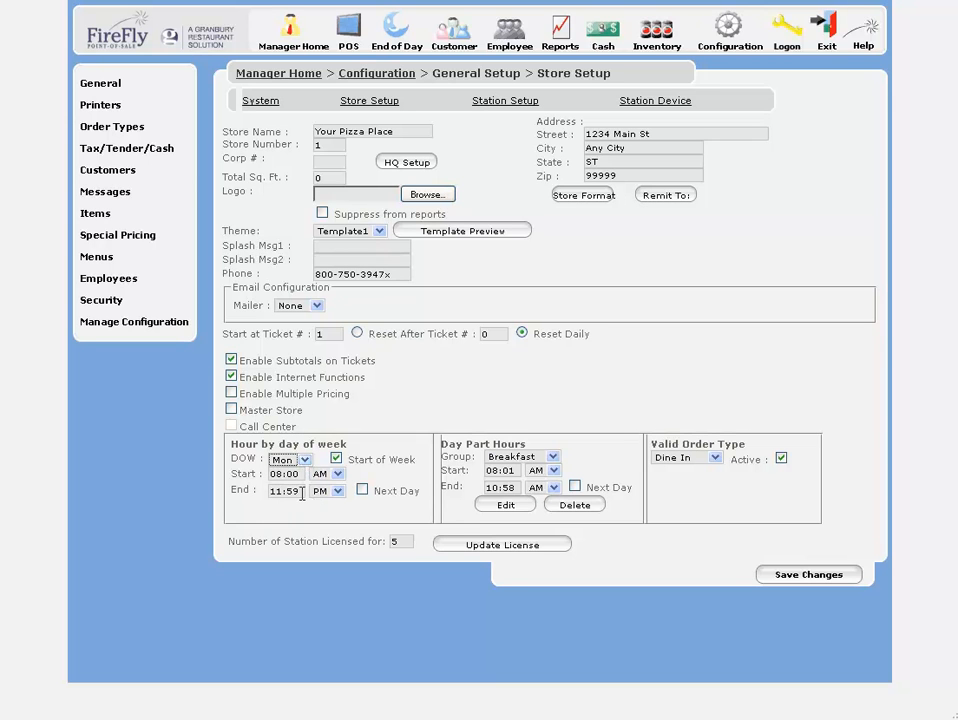
pyautogui.click(304, 458)
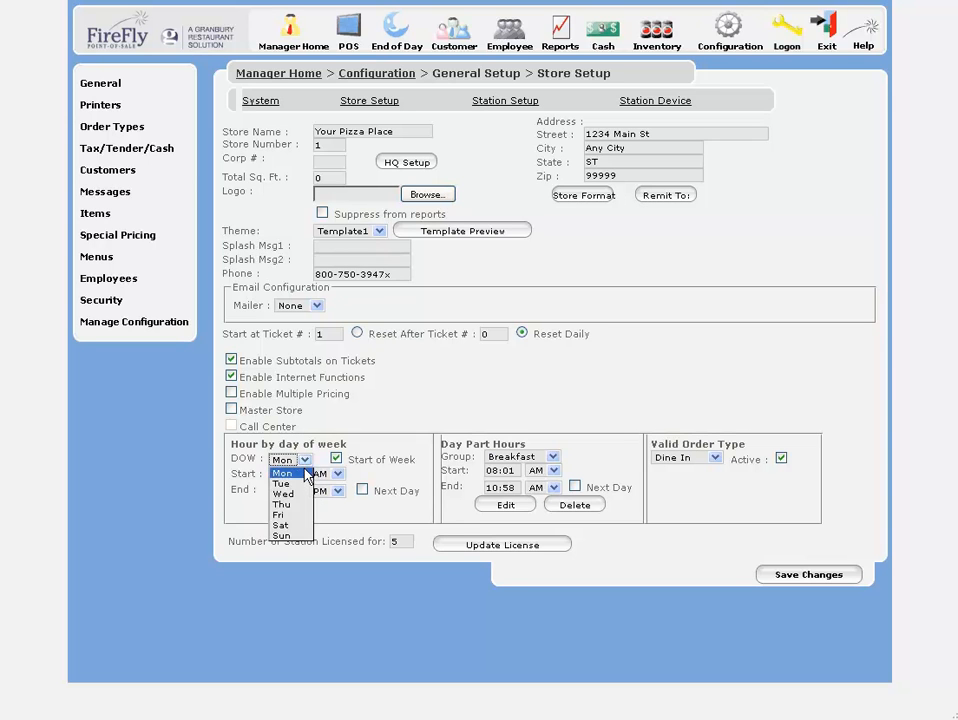
pyautogui.click(276, 514)
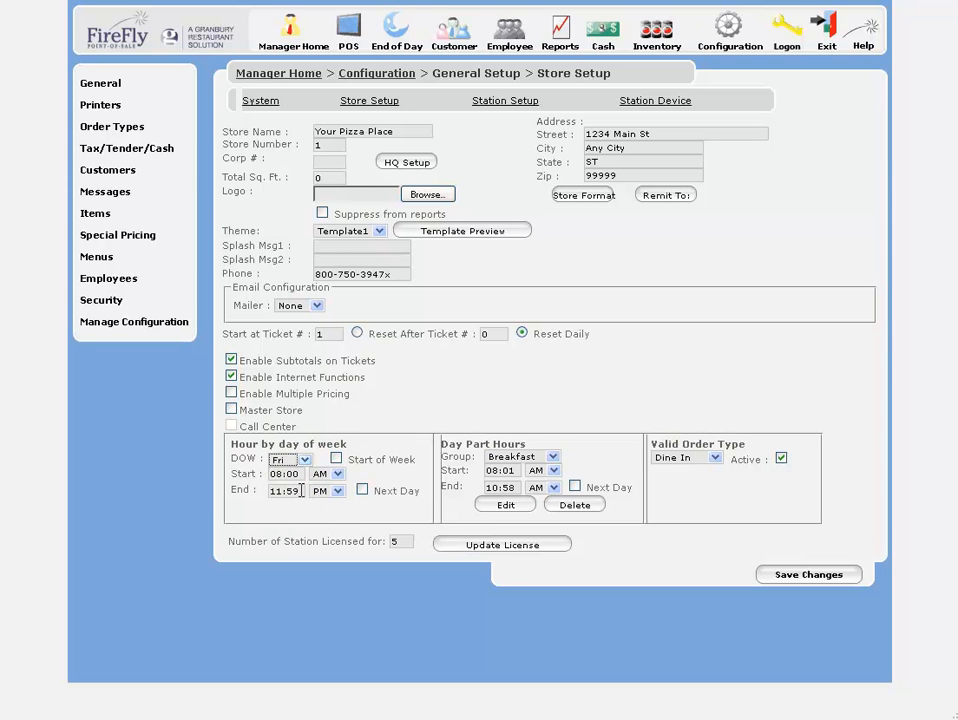
# Step: Make Friday close at 02:00 AM marked as Next Day
pyautogui.write('02:0')
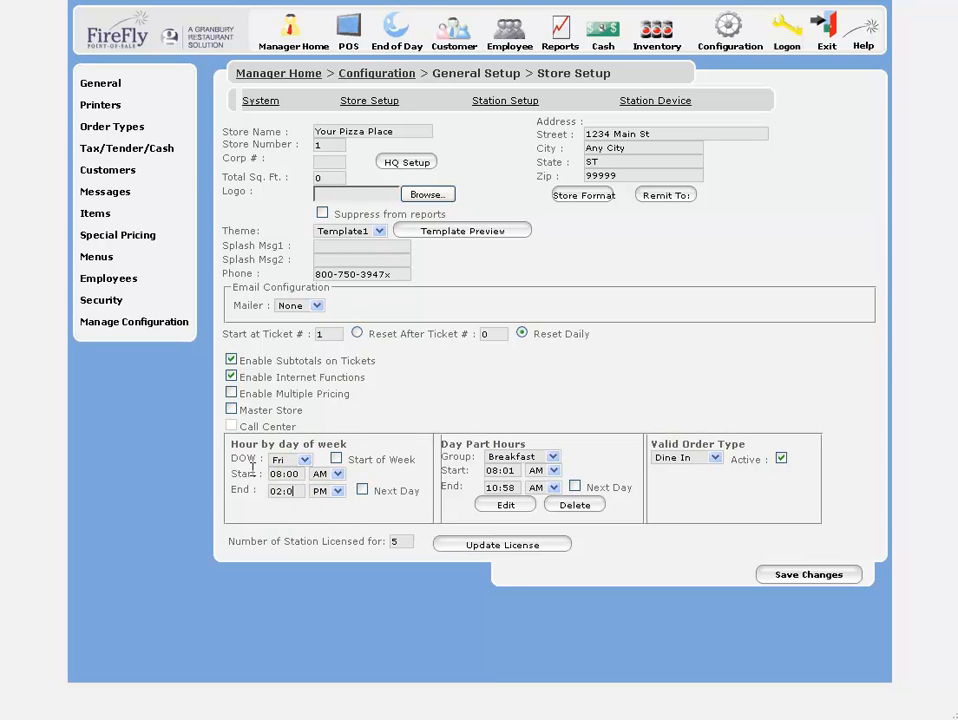
pyautogui.click(336, 490)
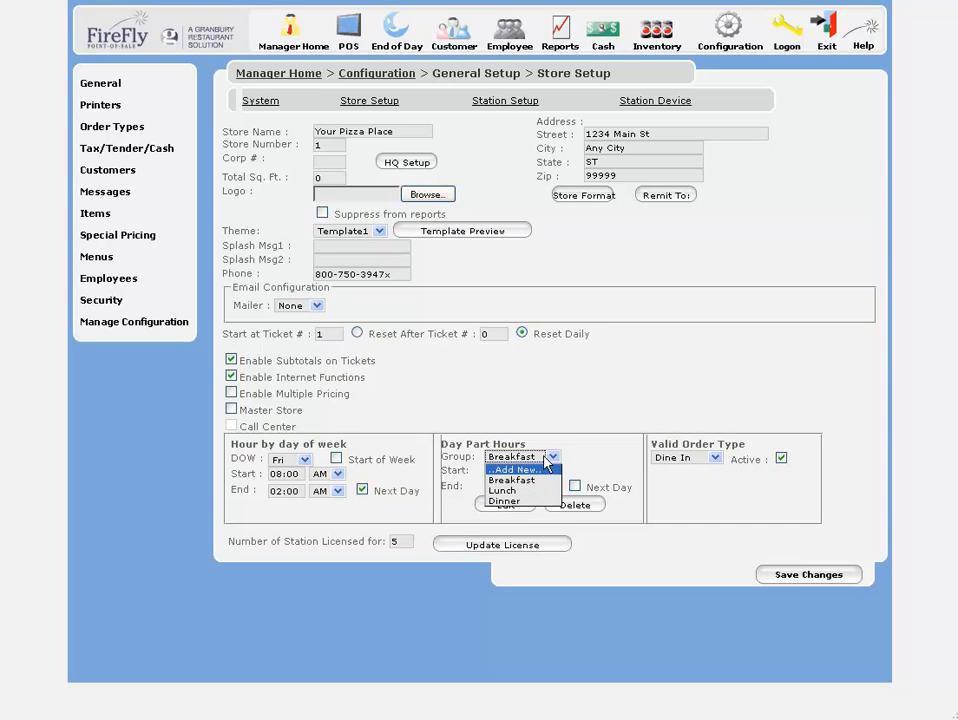
# Step: Look through Valid Order Type choices, trying Drive Thru and leaving Bar selected
pyautogui.click(512, 480)
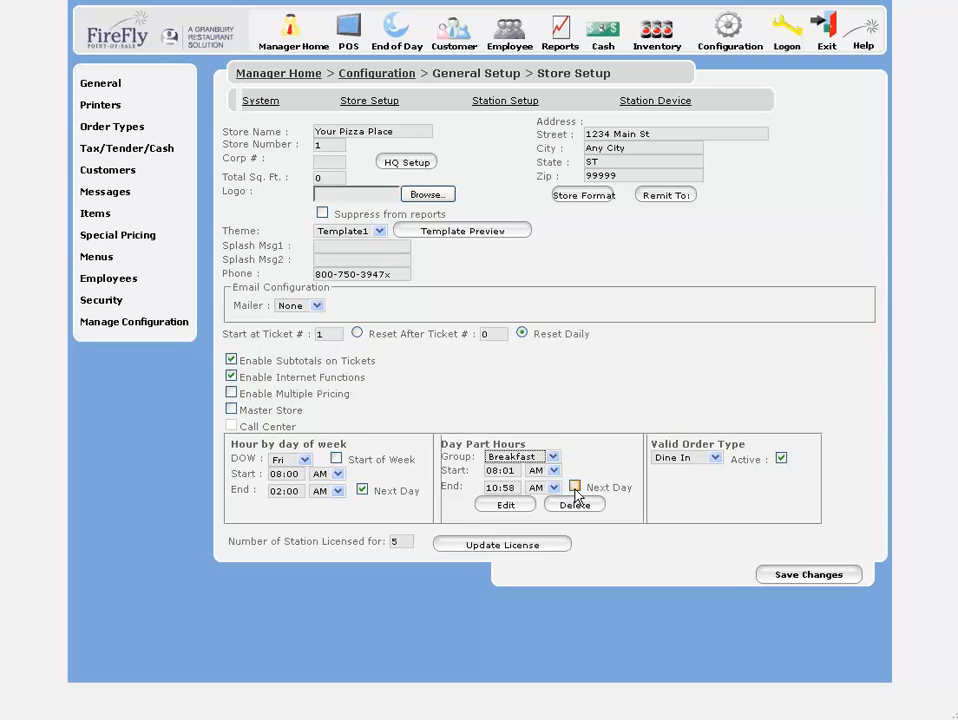
pyautogui.click(716, 458)
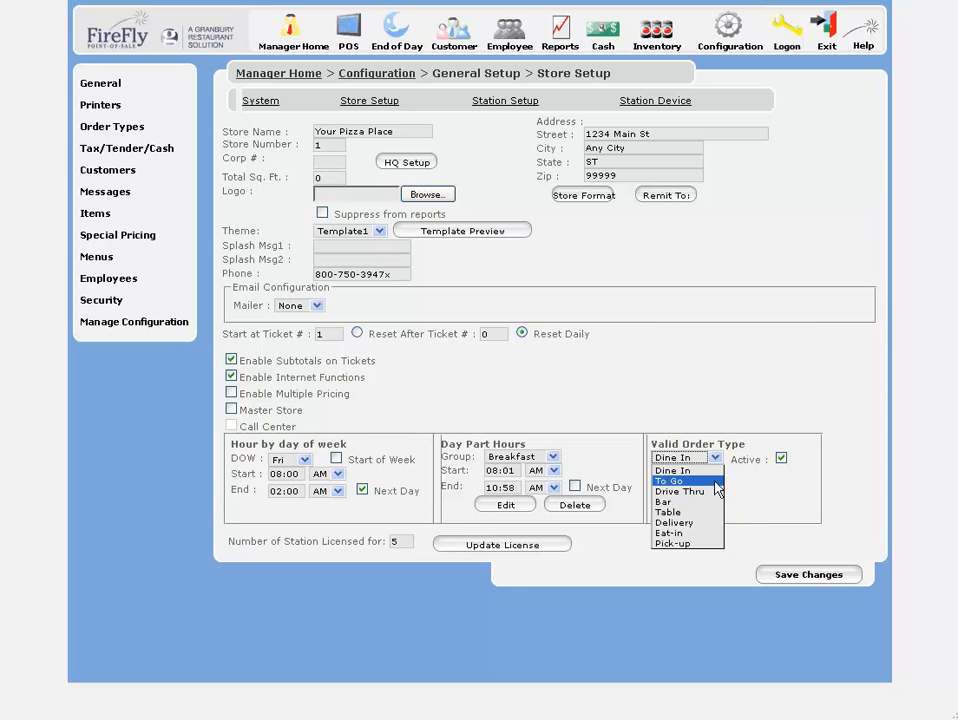
pyautogui.click(680, 492)
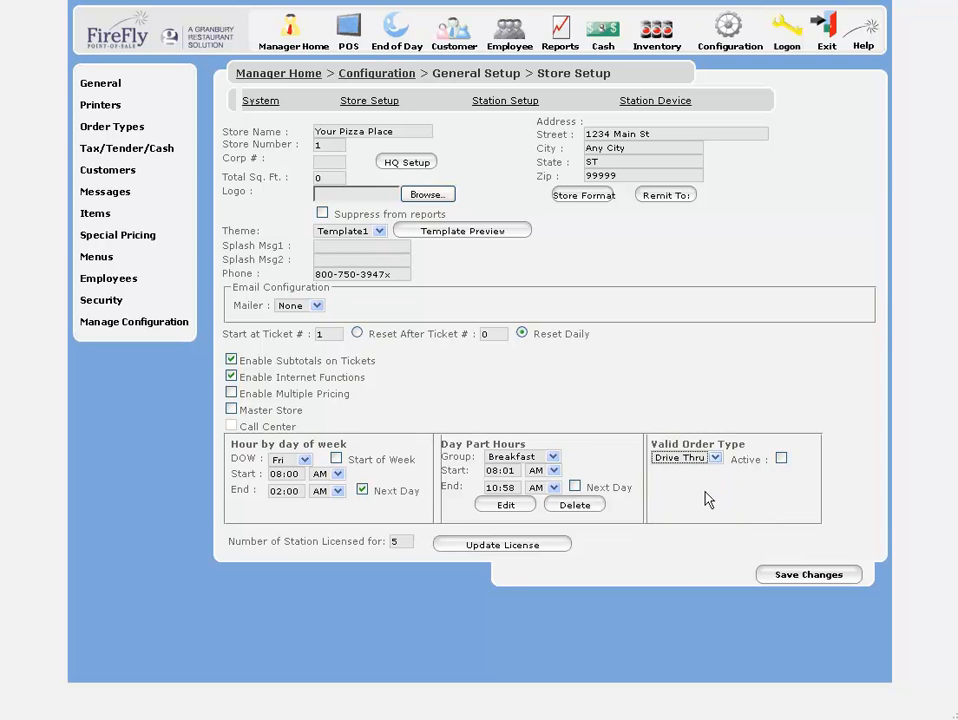
pyautogui.click(712, 458)
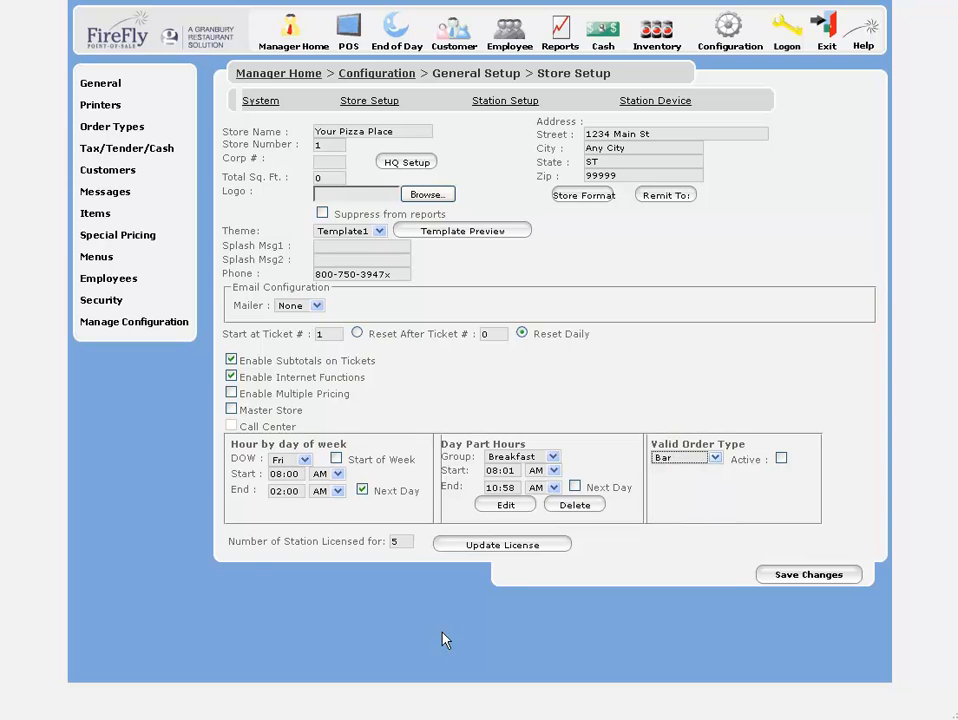
pyautogui.moveTo(248, 562)
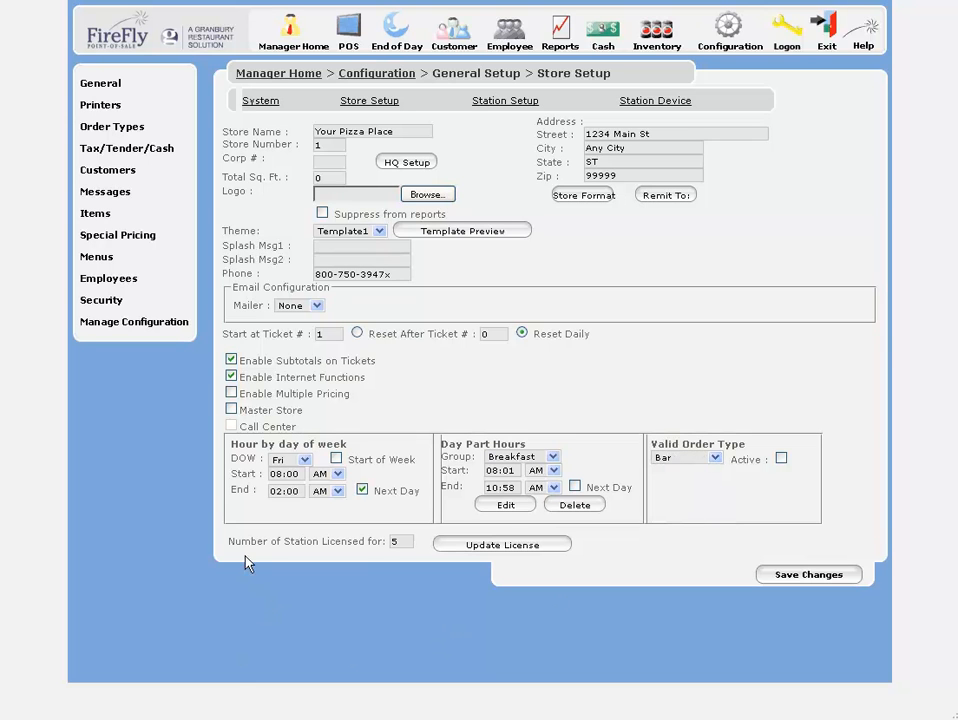
pyautogui.moveTo(452, 564)
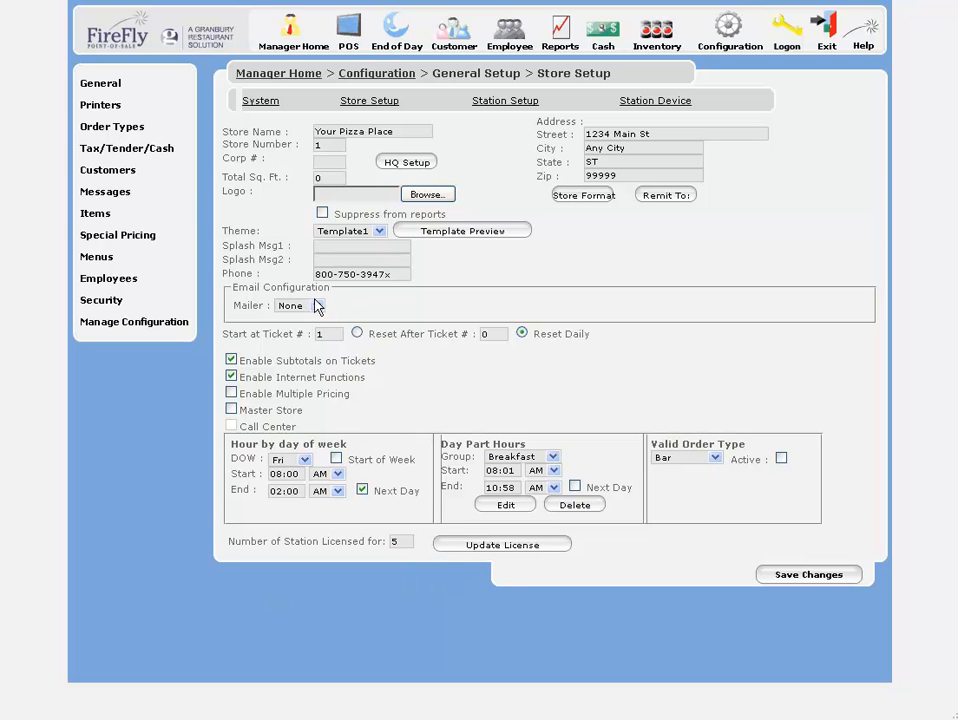
# Step: Set Mailer to Gmail with Mail From 'My Pizza place' and From Name FireFly POS
pyautogui.click(316, 304)
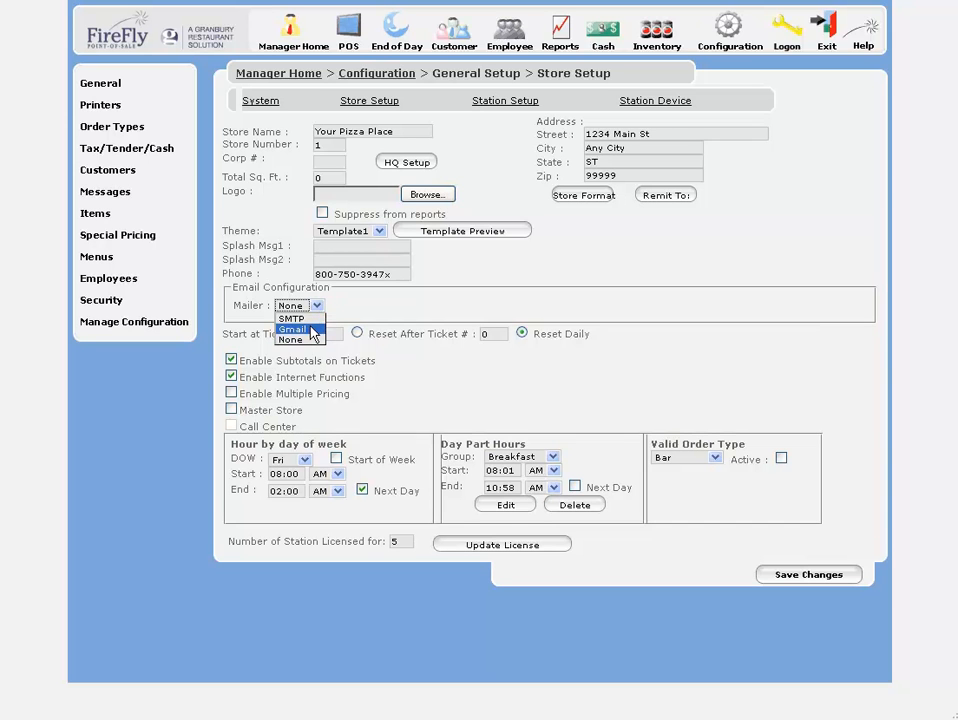
pyautogui.click(292, 328)
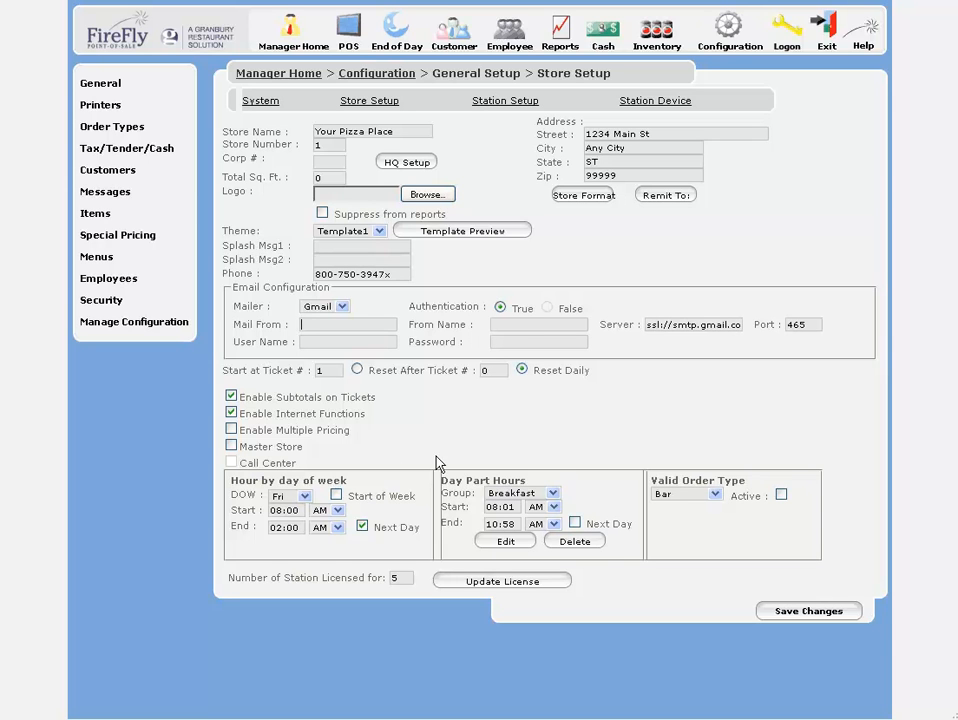
pyautogui.write('My')
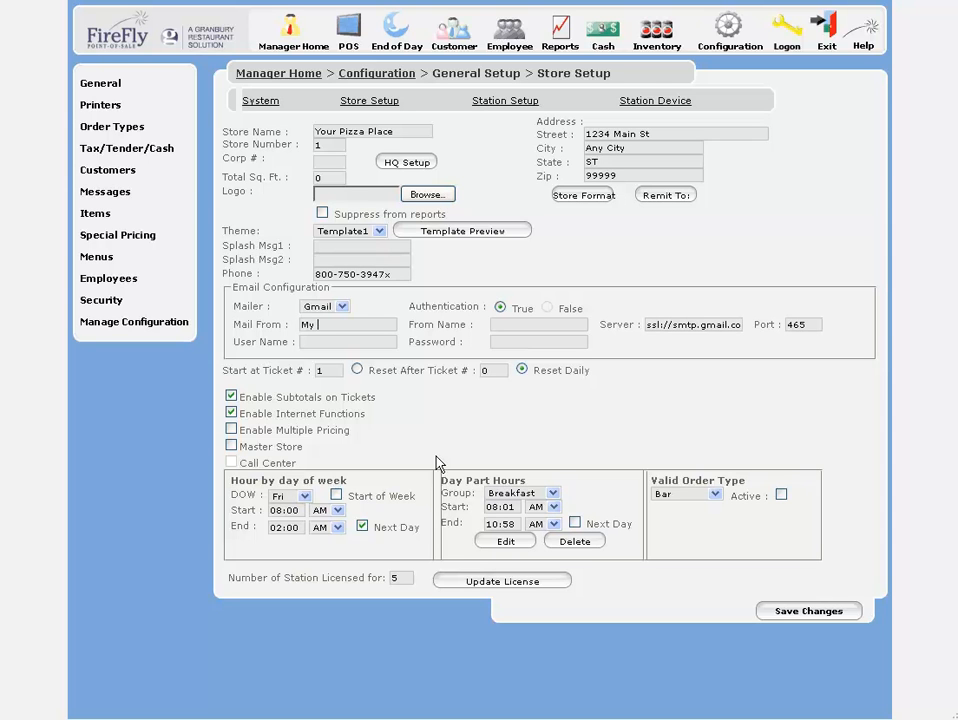
pyautogui.write('Pizza place')
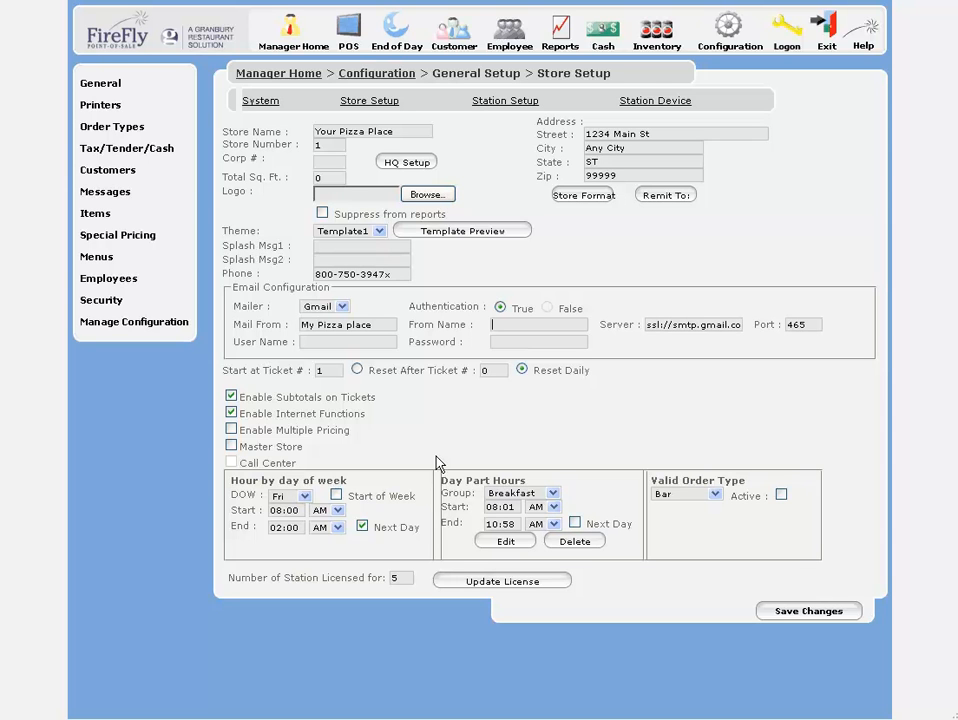
pyautogui.write('FireFly POS')
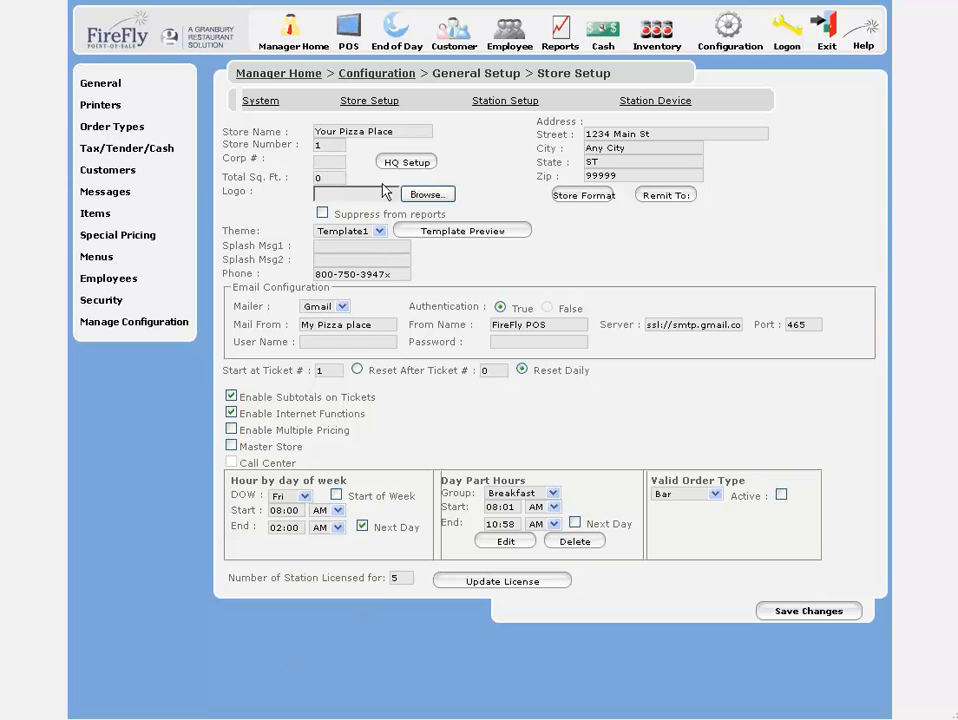
pyautogui.moveTo(422, 178)
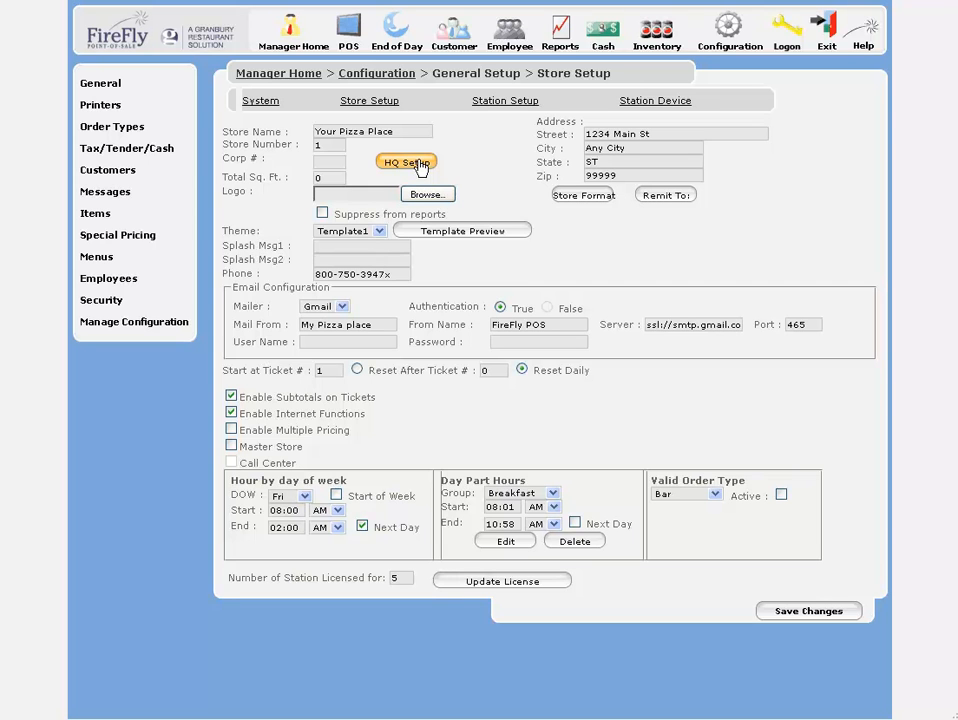
# Step: Glance at the HQ Setup popup and close it without changes
pyautogui.click(404, 162)
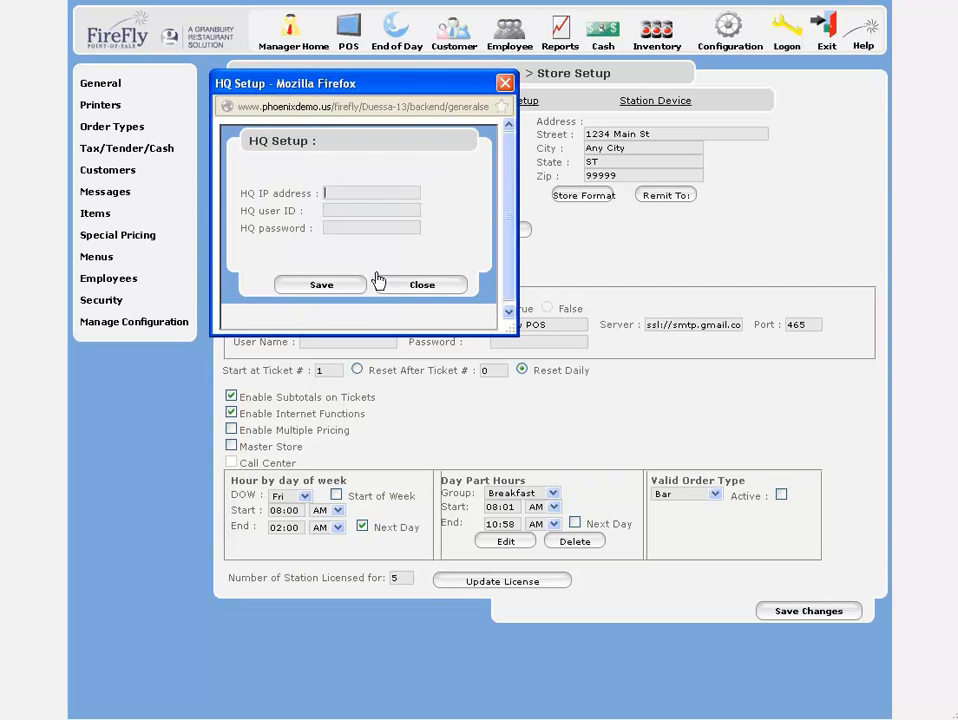
pyautogui.click(420, 284)
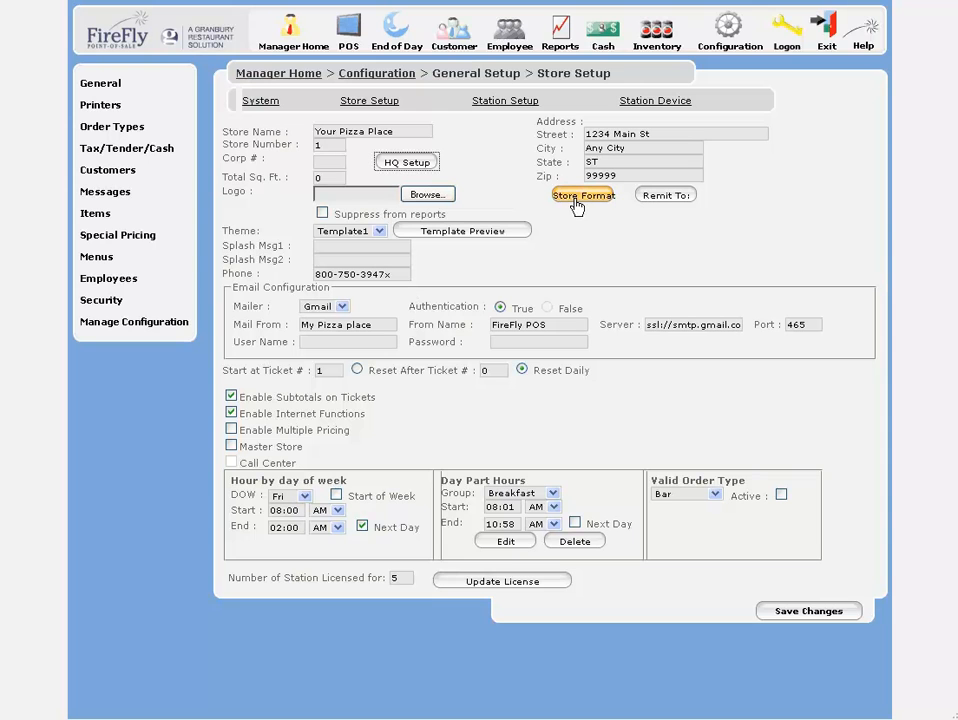
pyautogui.moveTo(584, 204)
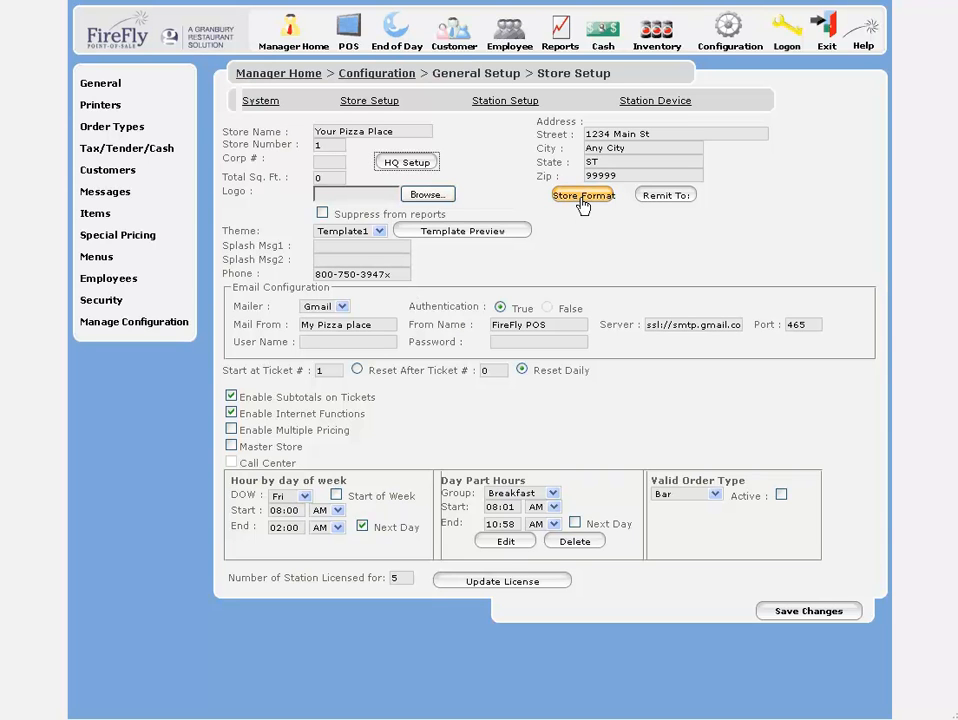
# Step: Review and close the Store Format dialog, then bring up the Remit To address form
pyautogui.click(584, 194)
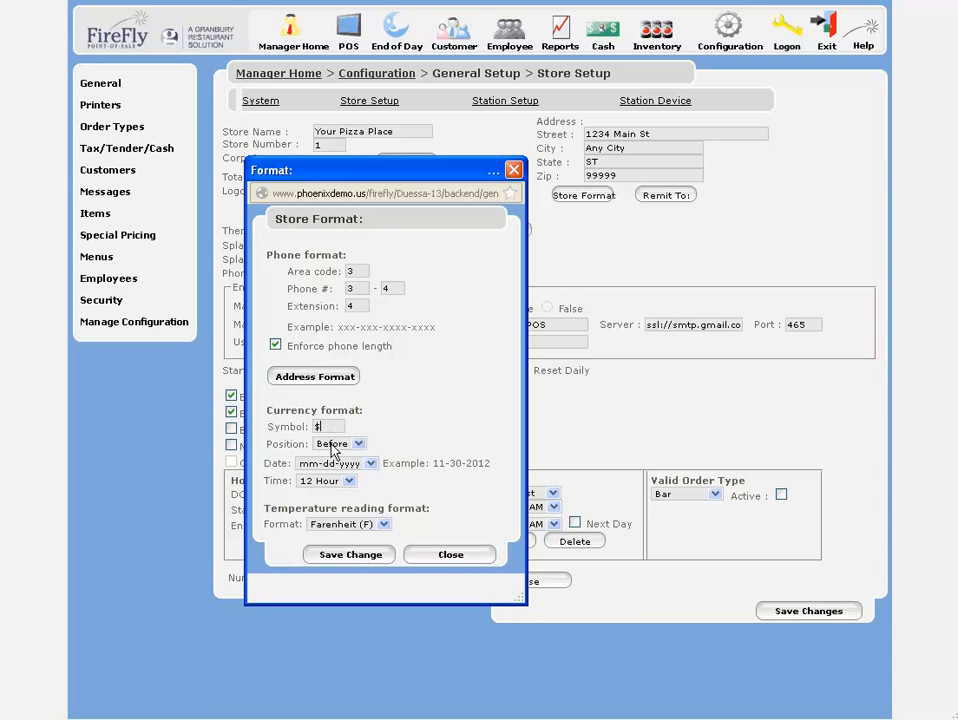
pyautogui.moveTo(372, 464)
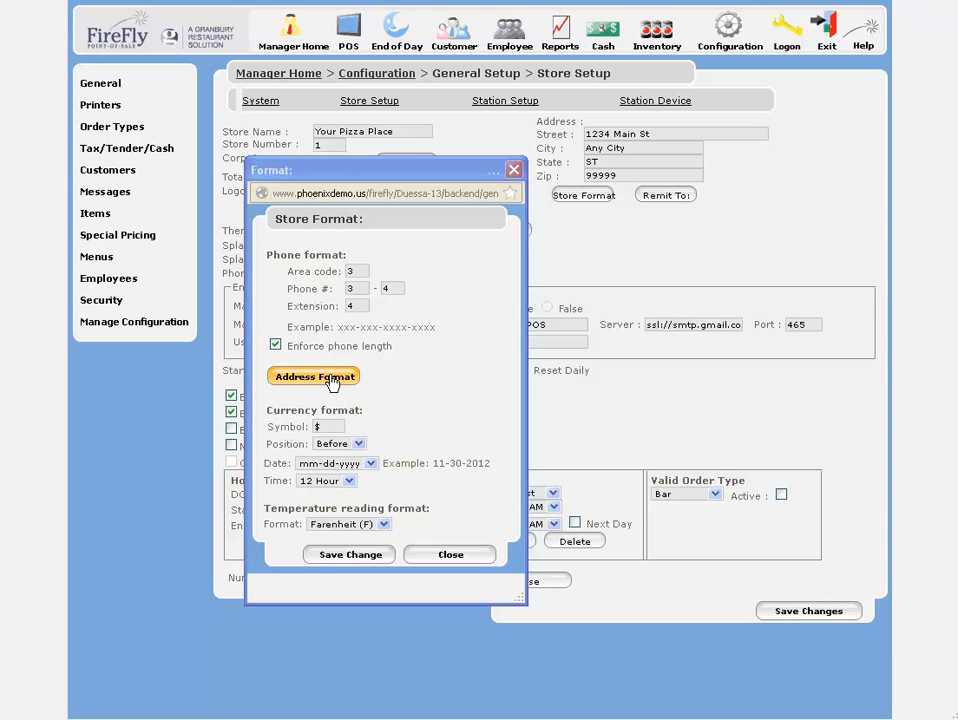
pyautogui.moveTo(344, 392)
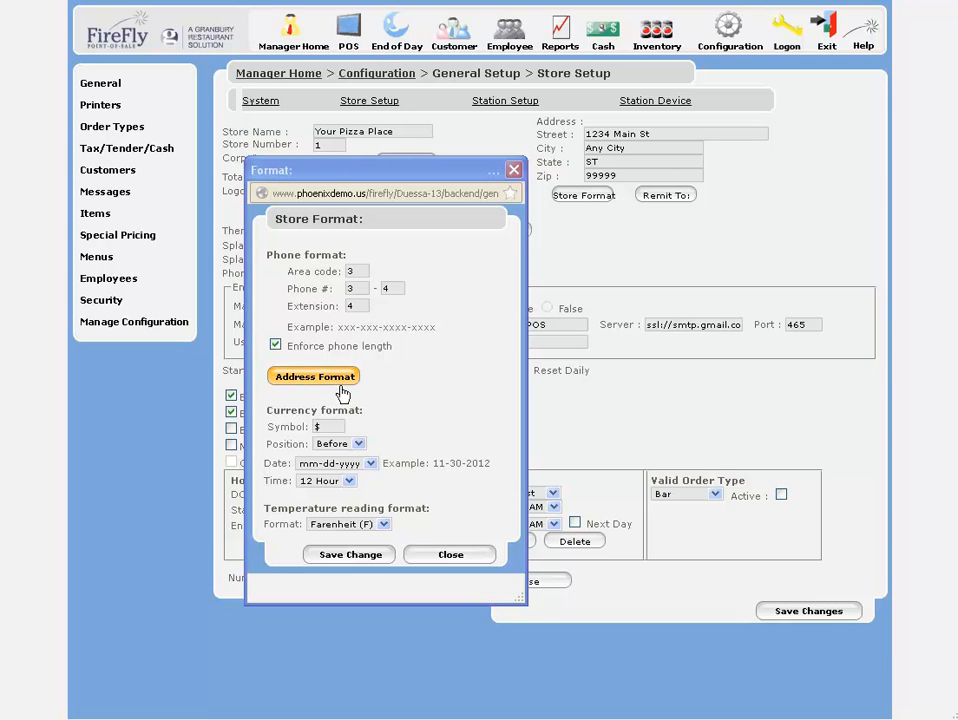
pyautogui.click(450, 554)
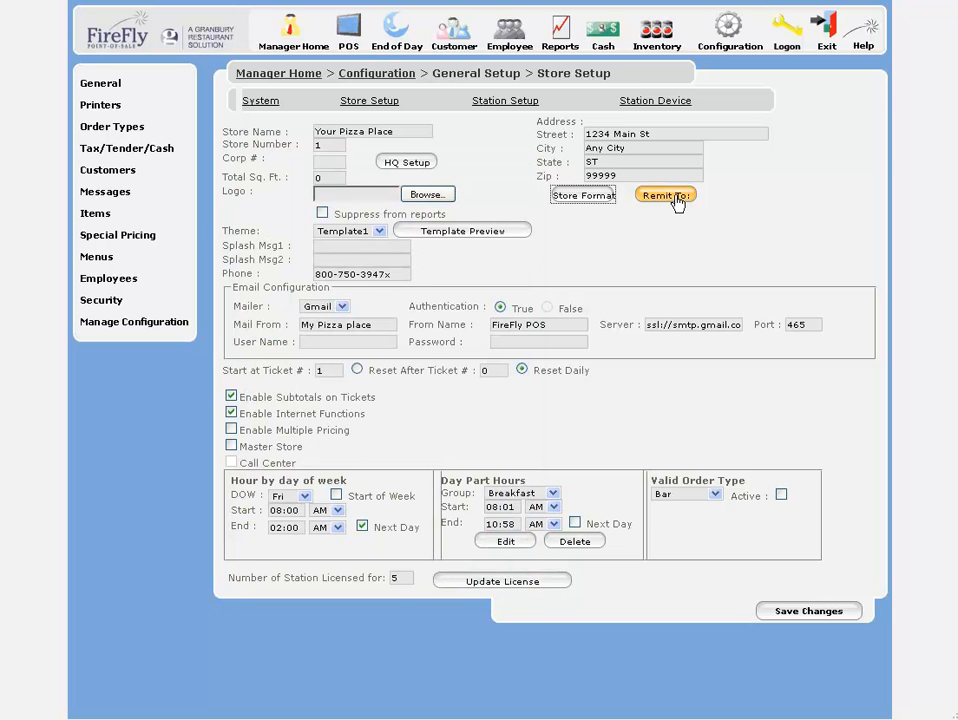
pyautogui.click(664, 196)
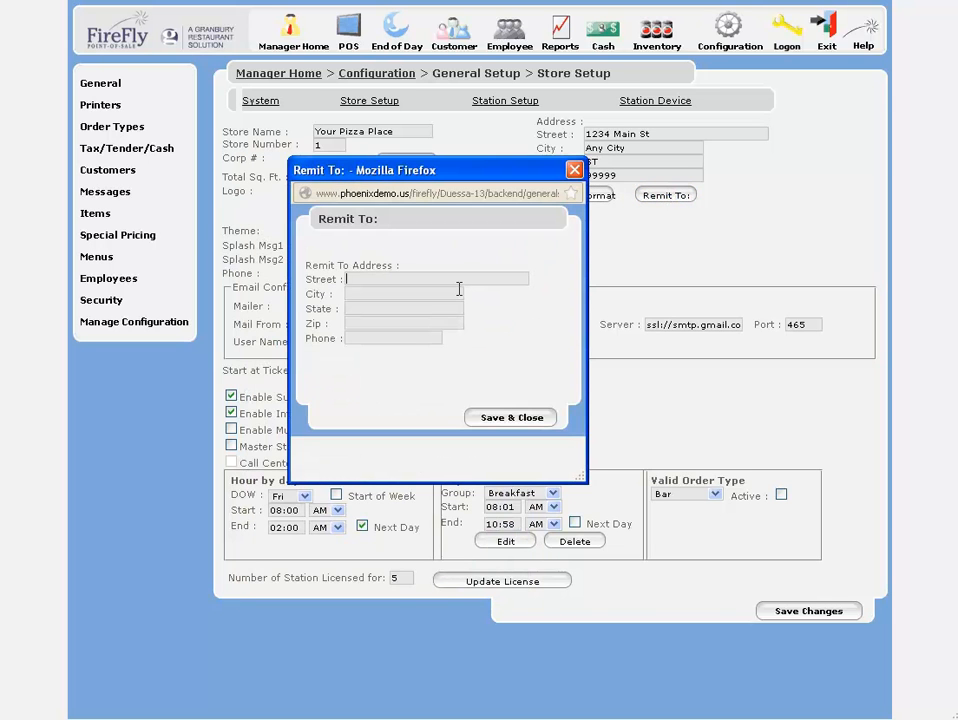